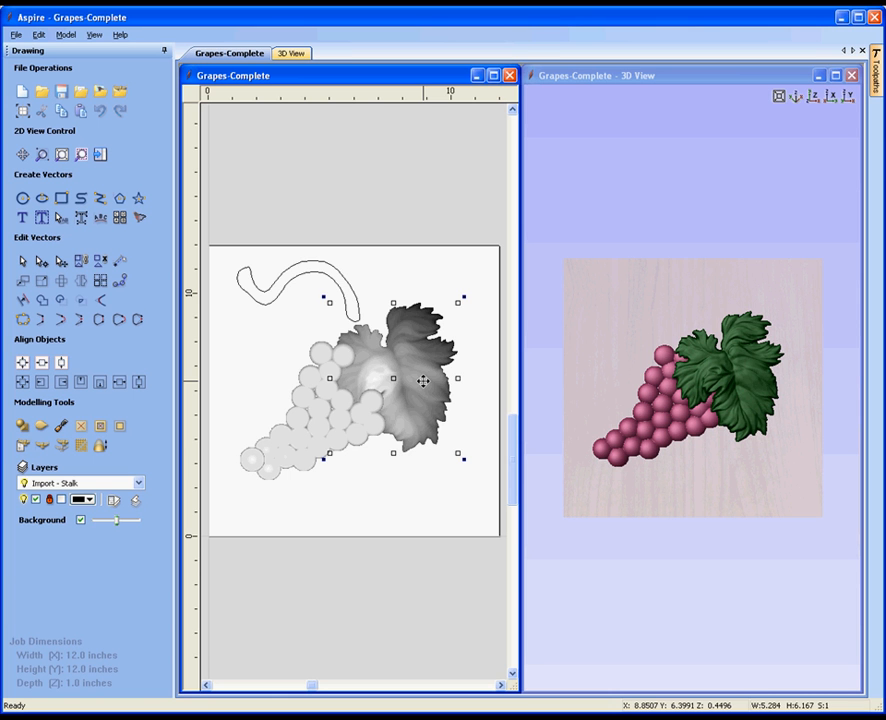
pyautogui.moveTo(243, 468)
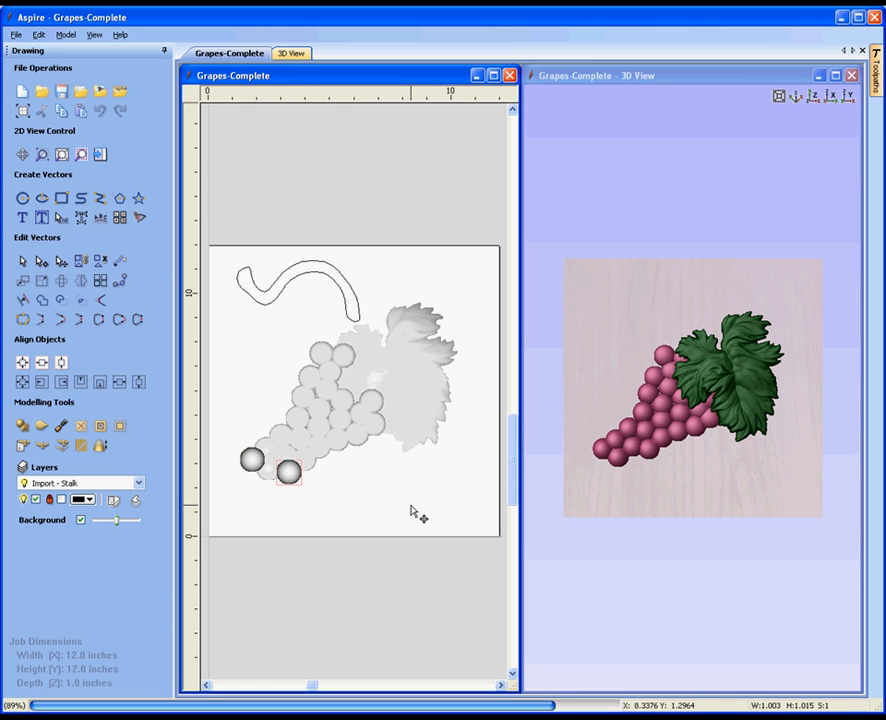
# Step: Select the single grape at the bottom of the grape bunch
pyautogui.click(289, 472)
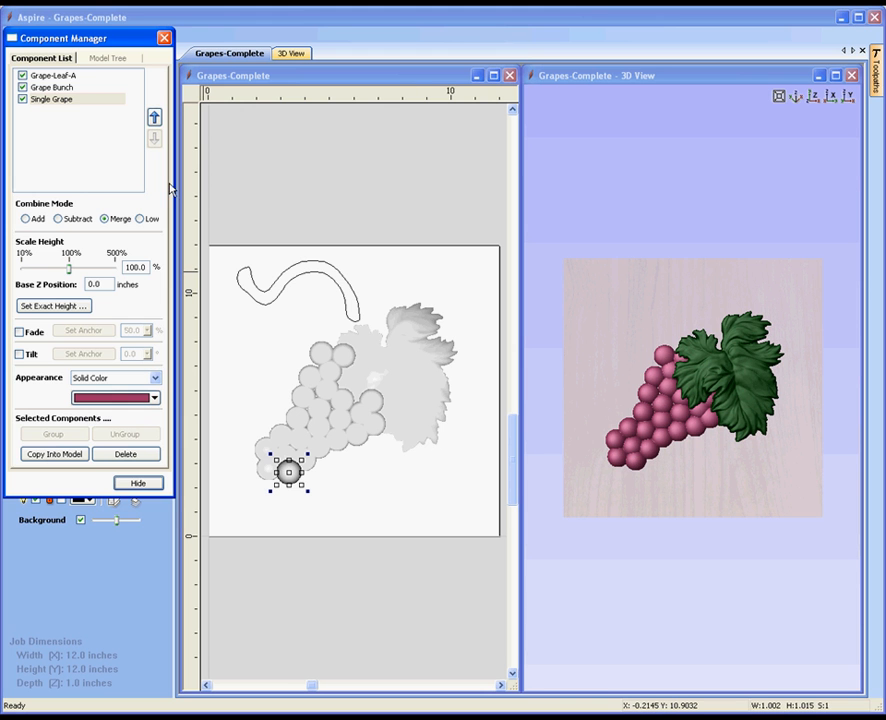
# Step: Check the Single Grape component's merge combine mode and solid colour, then deselect it
pyautogui.click(51, 87)
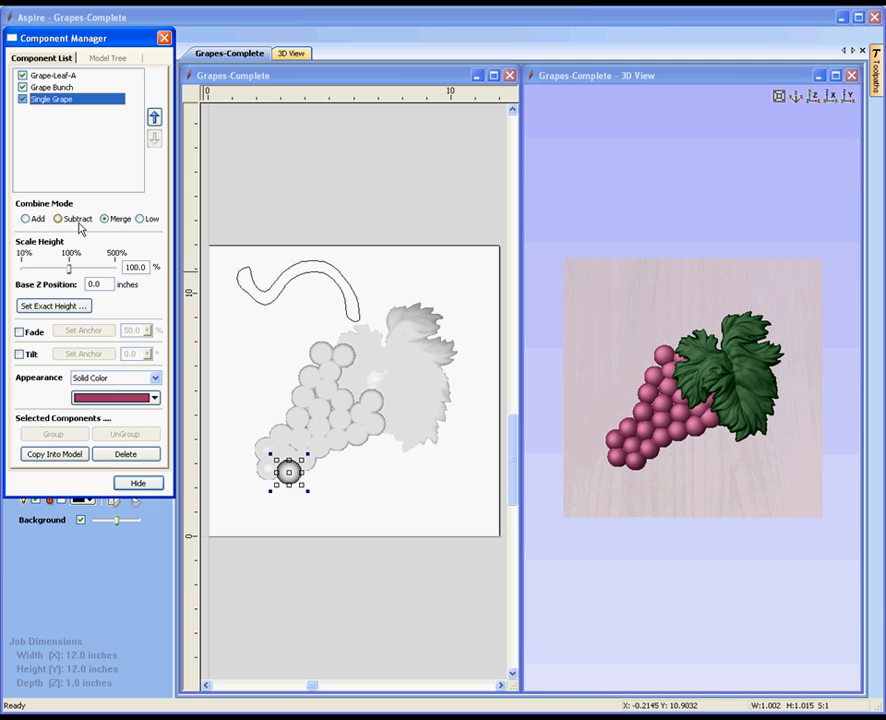
pyautogui.click(26, 218)
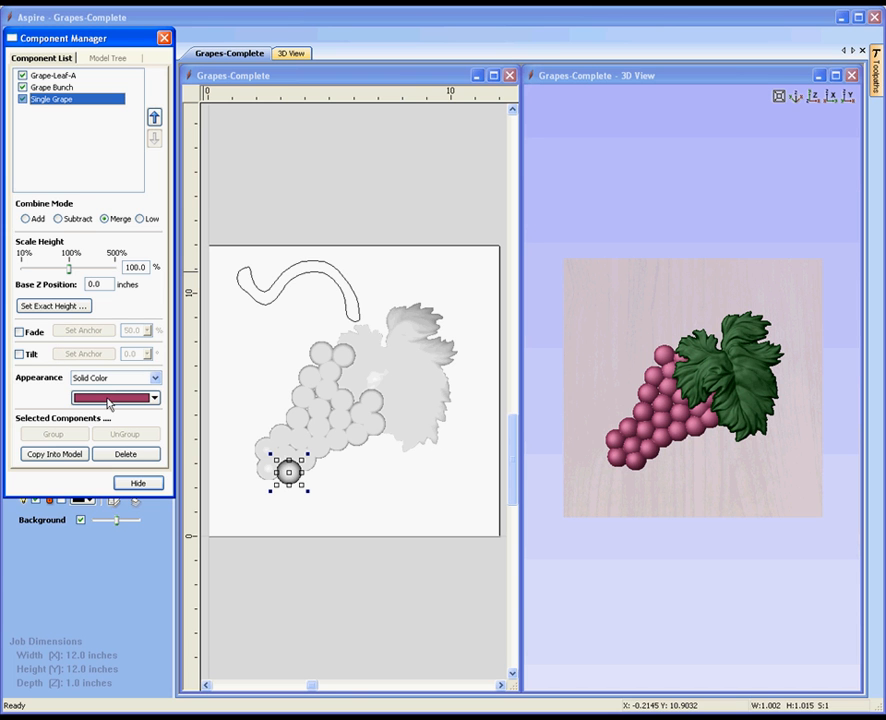
pyautogui.moveTo(754, 376)
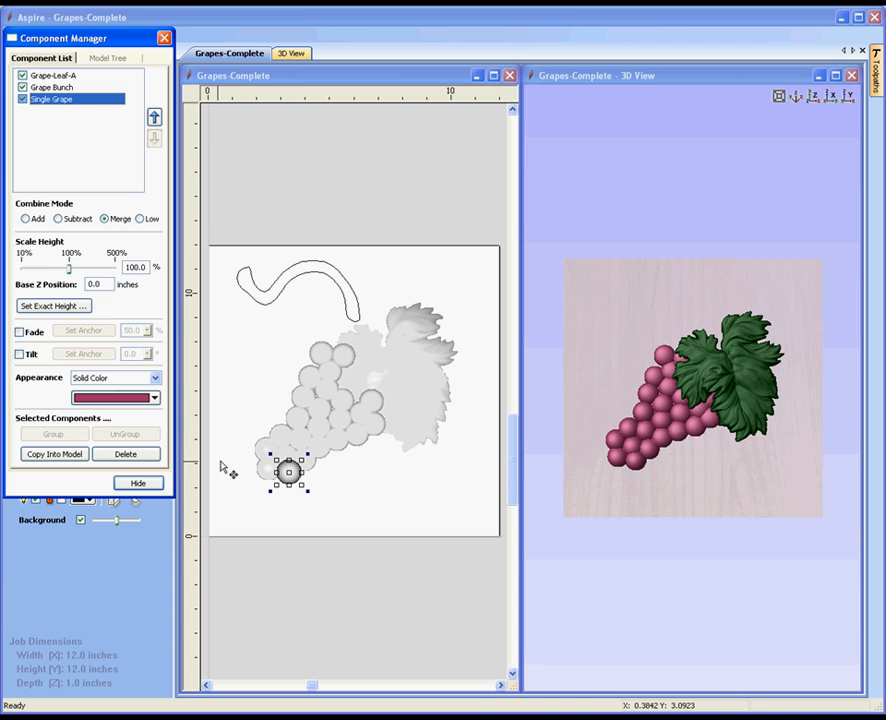
pyautogui.click(137, 483)
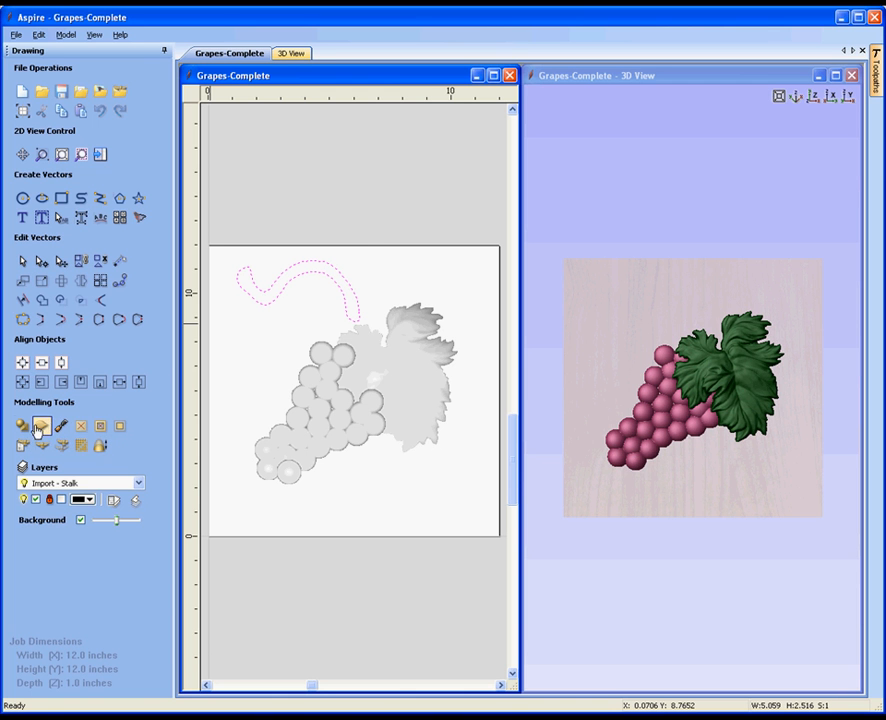
# Step: Model the stalk vector as a rounded shape with 0.1 inch base height
pyautogui.click(41, 426)
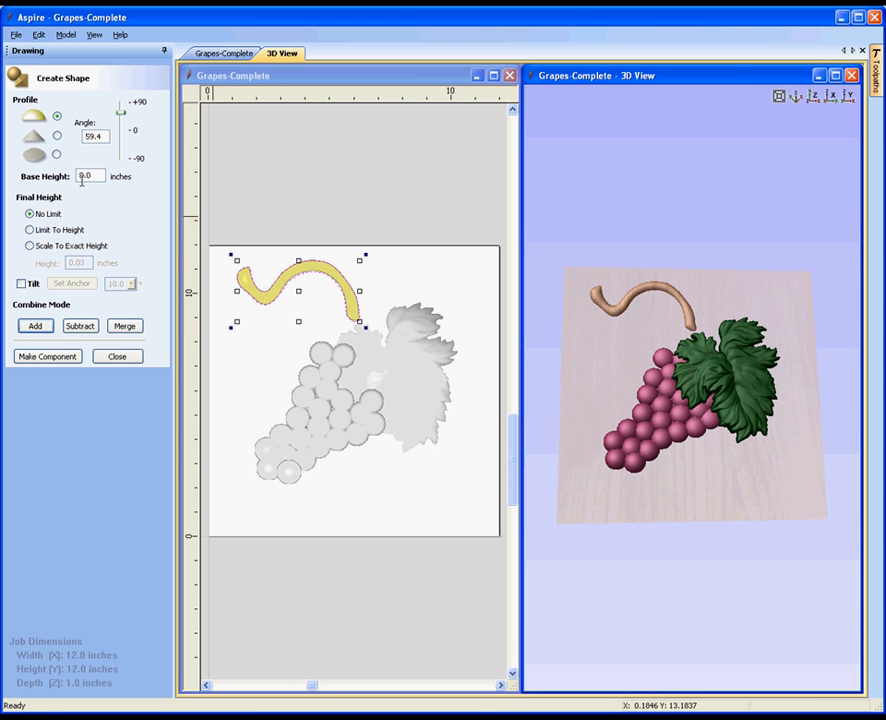
pyautogui.write('0.1')
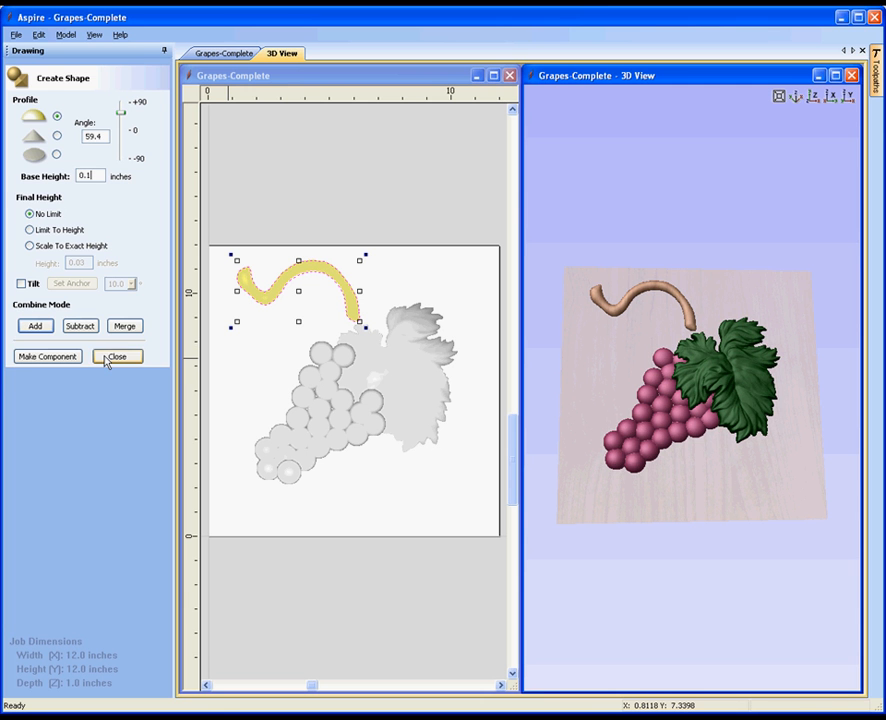
pyautogui.click(117, 356)
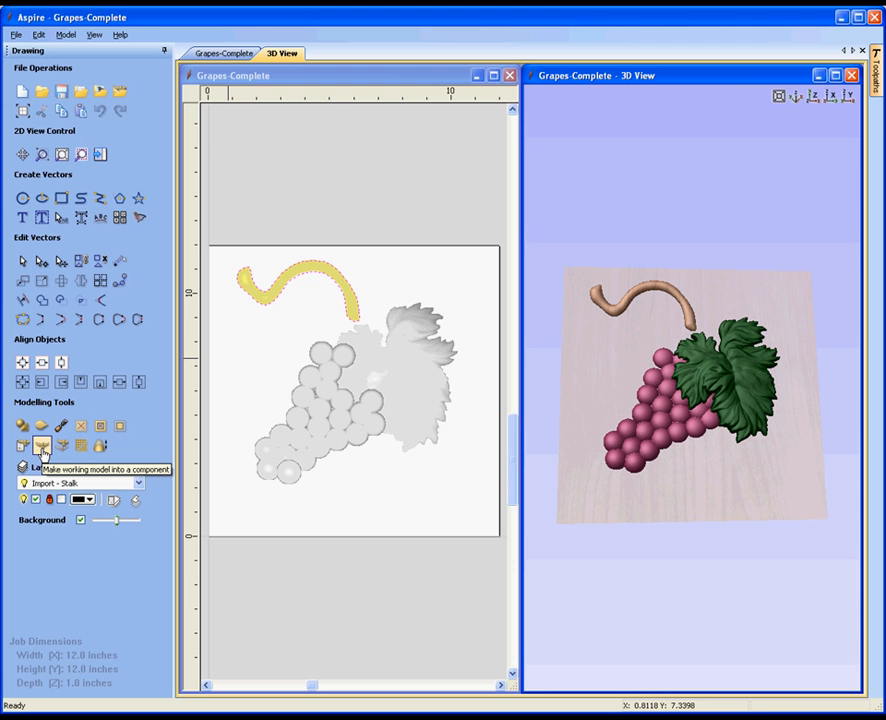
# Step: Make the stalk relief into a component named 'Stalk'
pyautogui.click(42, 446)
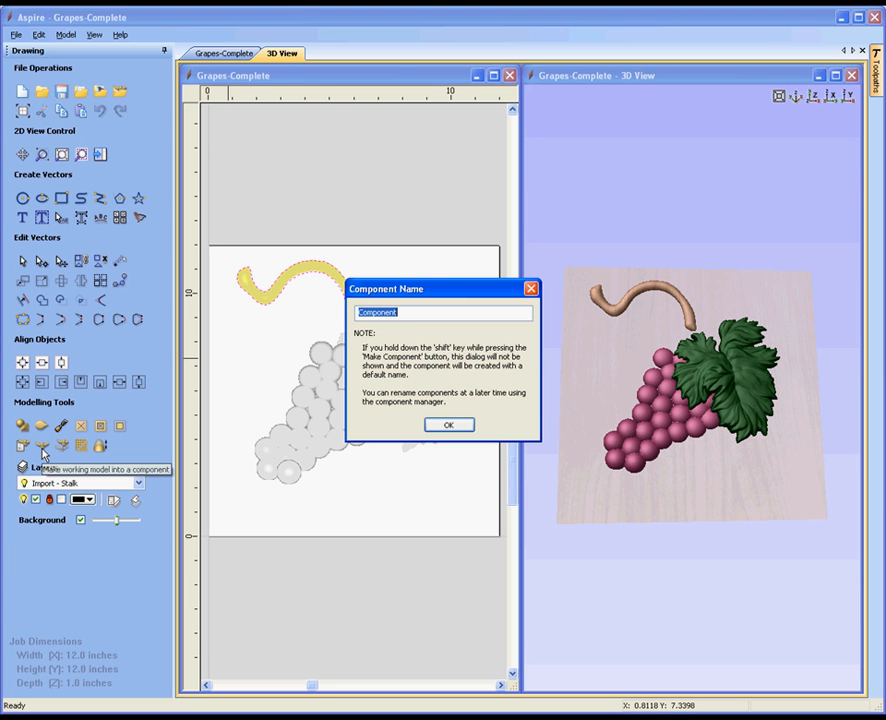
pyautogui.moveTo(432, 335)
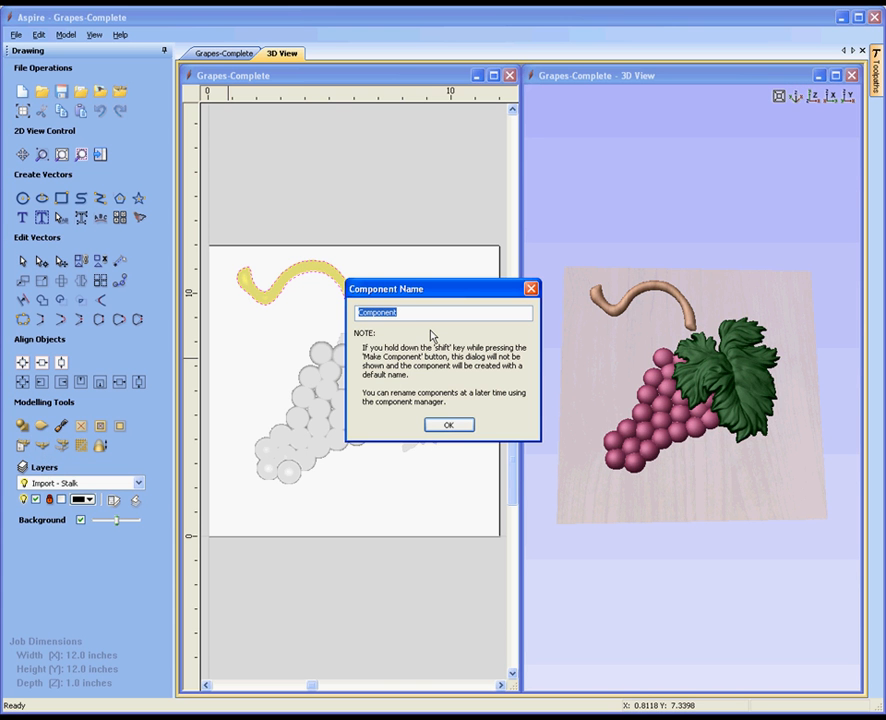
pyautogui.write('Stalk')
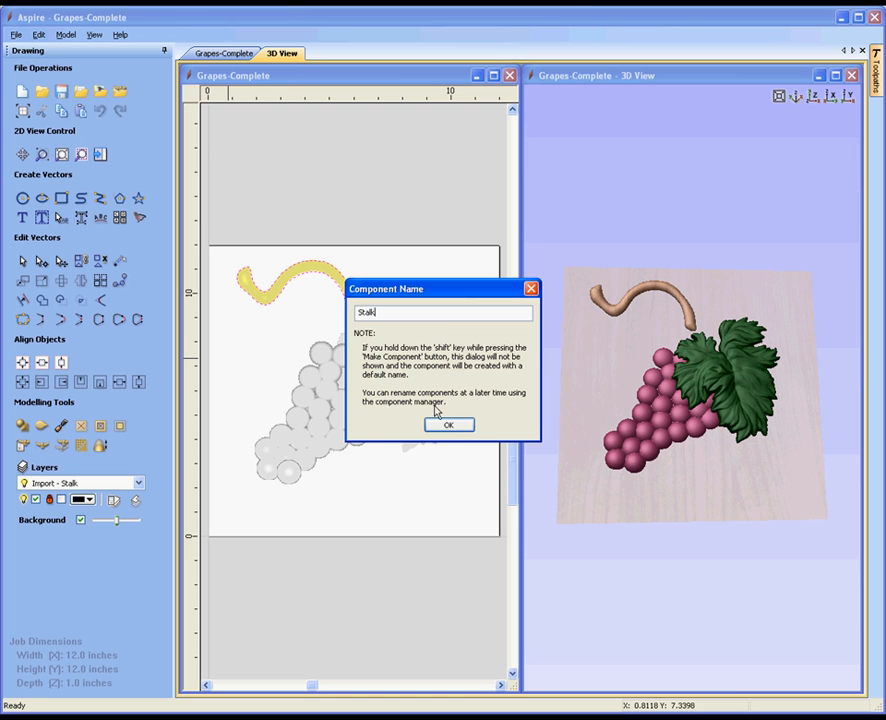
pyautogui.click(448, 424)
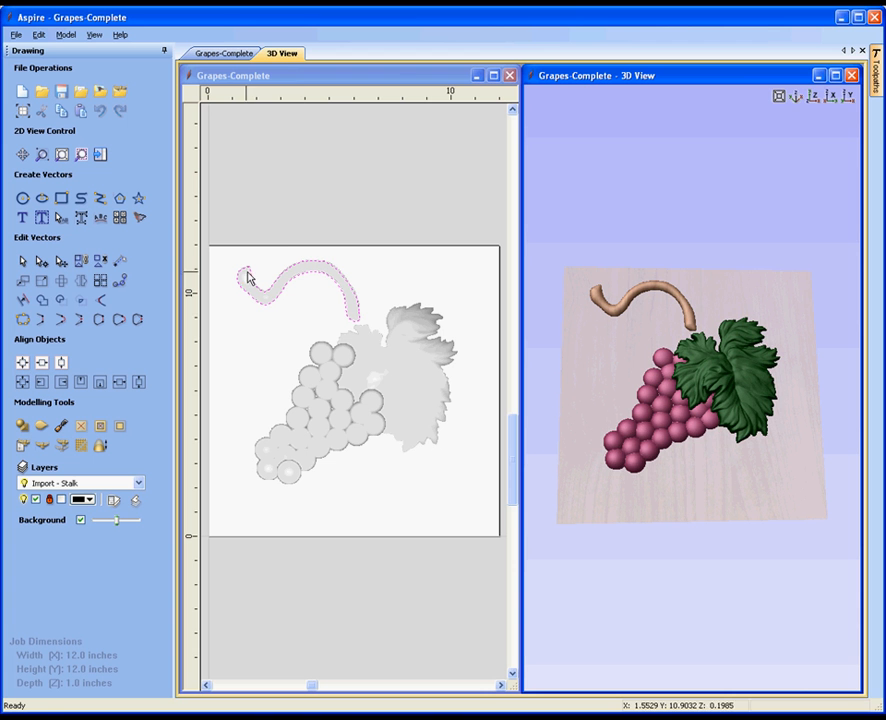
pyautogui.moveTo(310, 318)
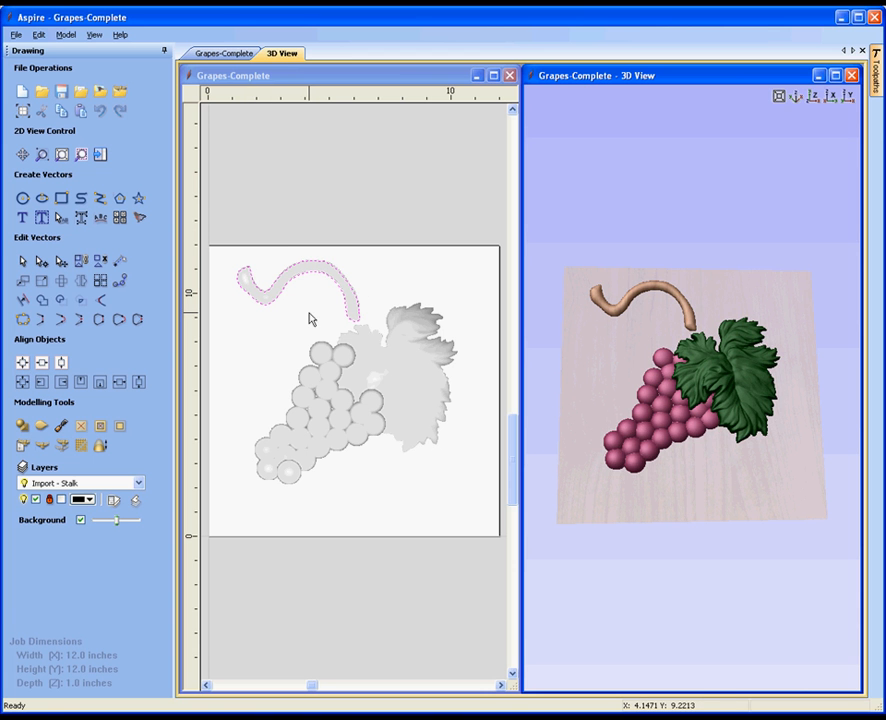
# Step: Activate the 2D view and select the new Stalk component
pyautogui.click(305, 290)
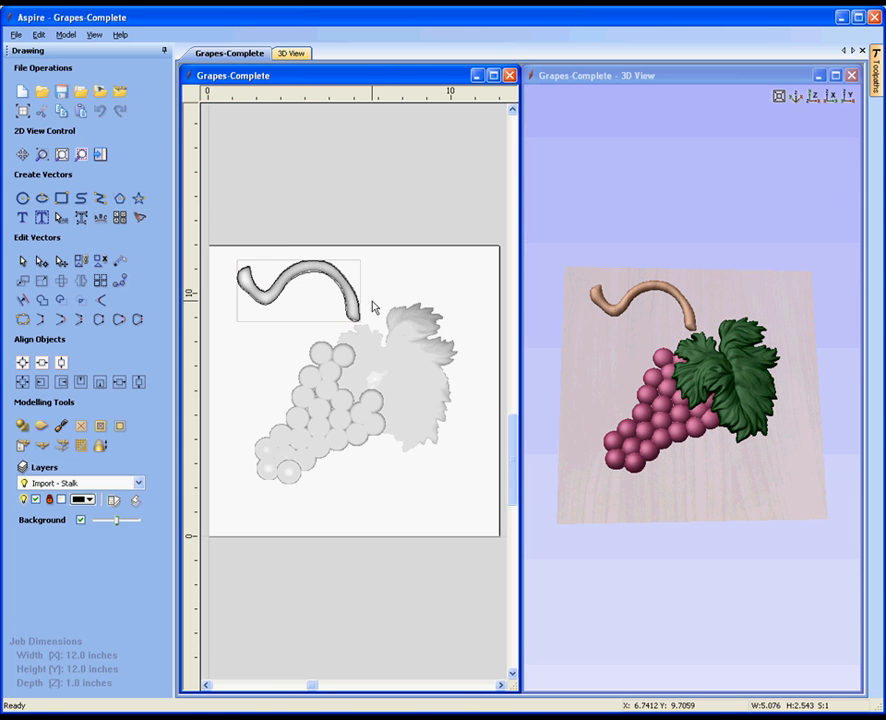
pyautogui.click(300, 290)
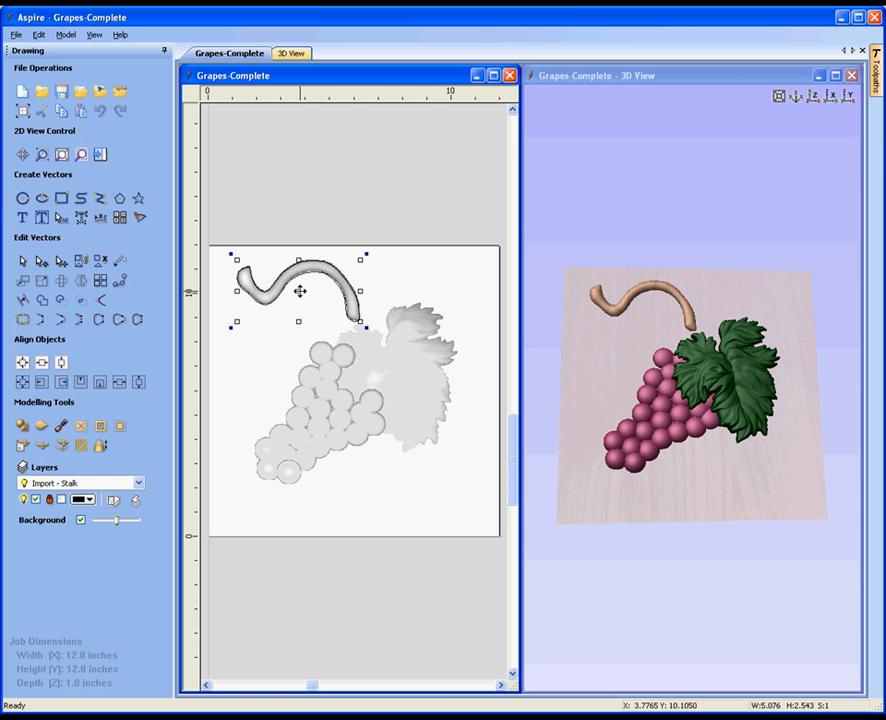